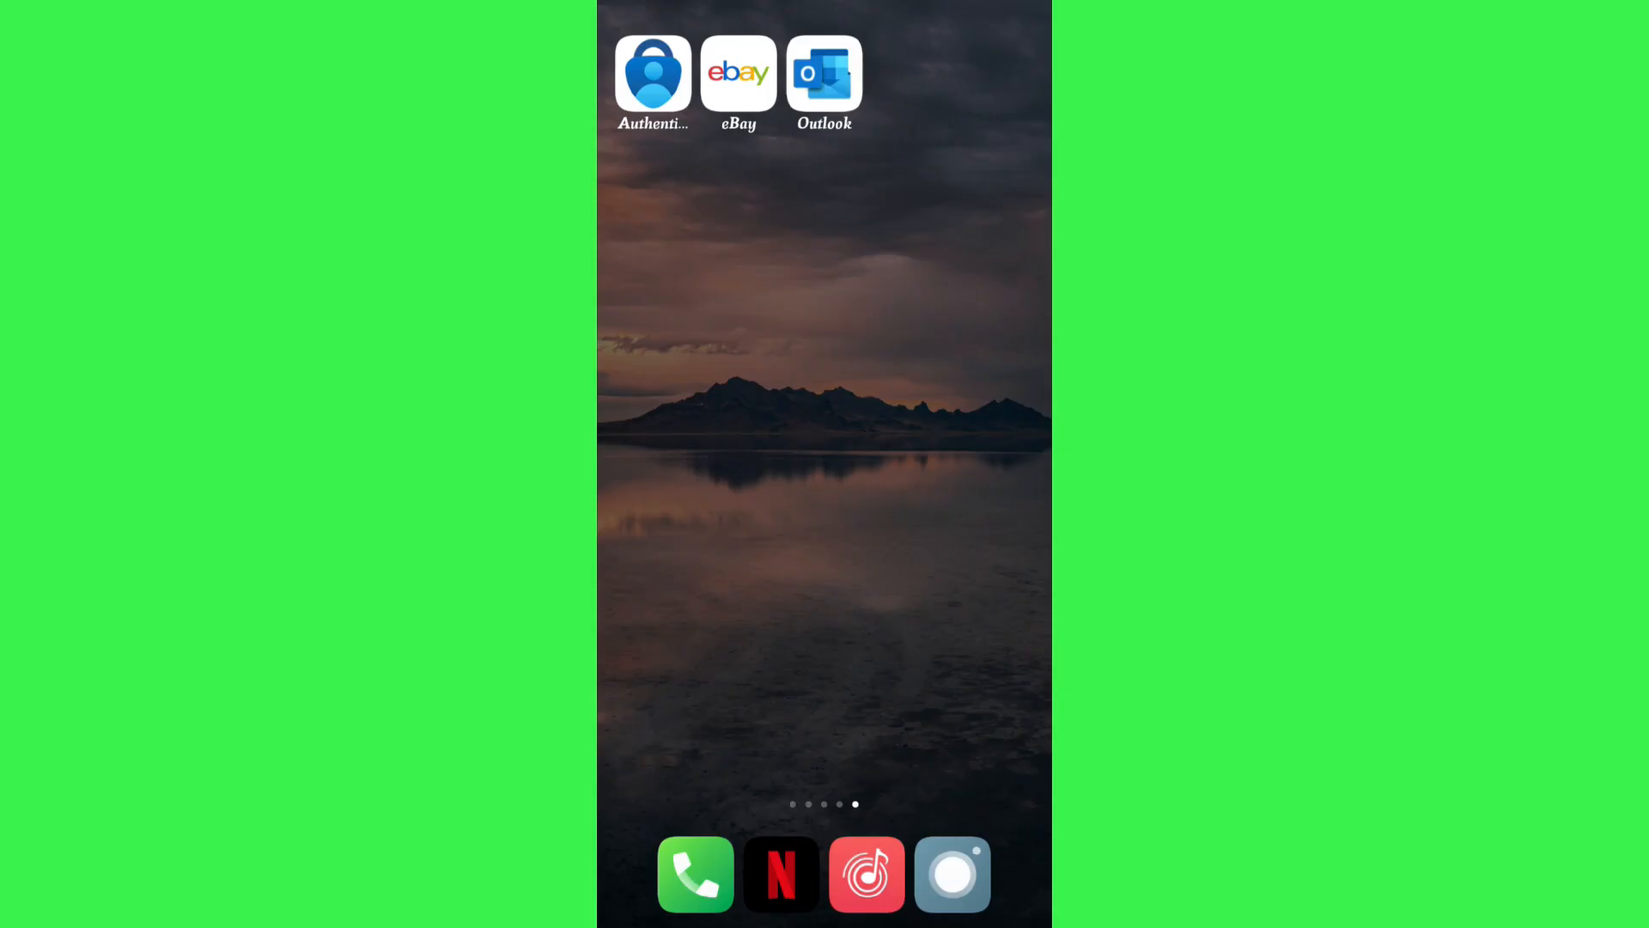
Launch Outlook from the home screen so the inbox appears
left_click(823, 73)
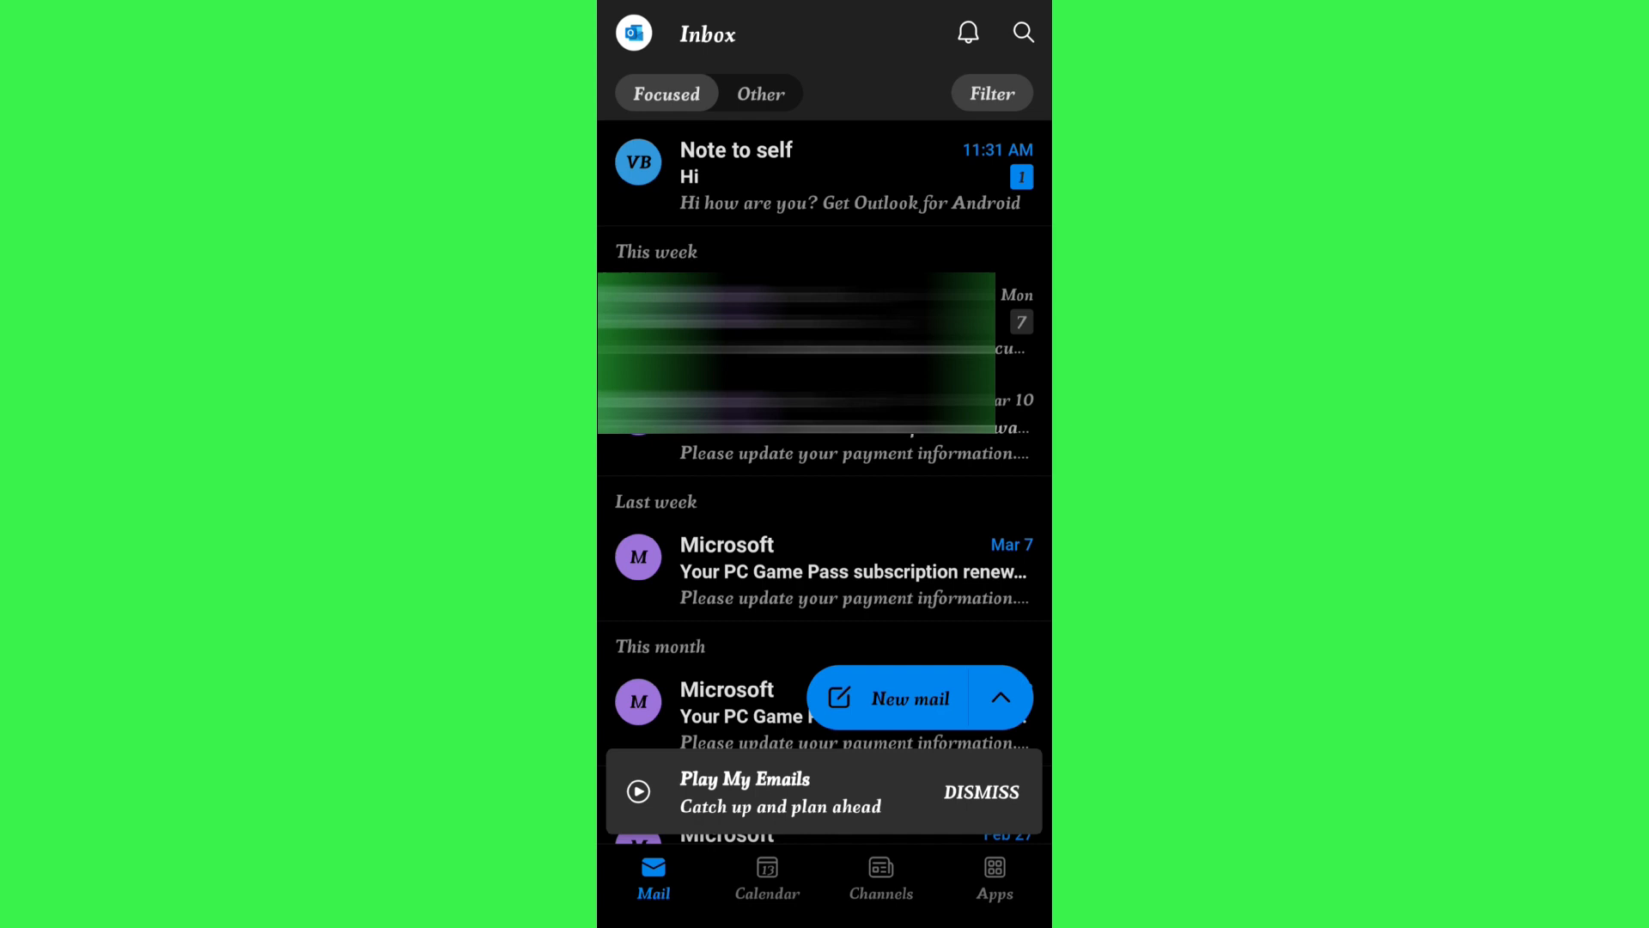
Show the account's folder drawer listing Inbox, Sent, Drafts and Archive
left_click(634, 31)
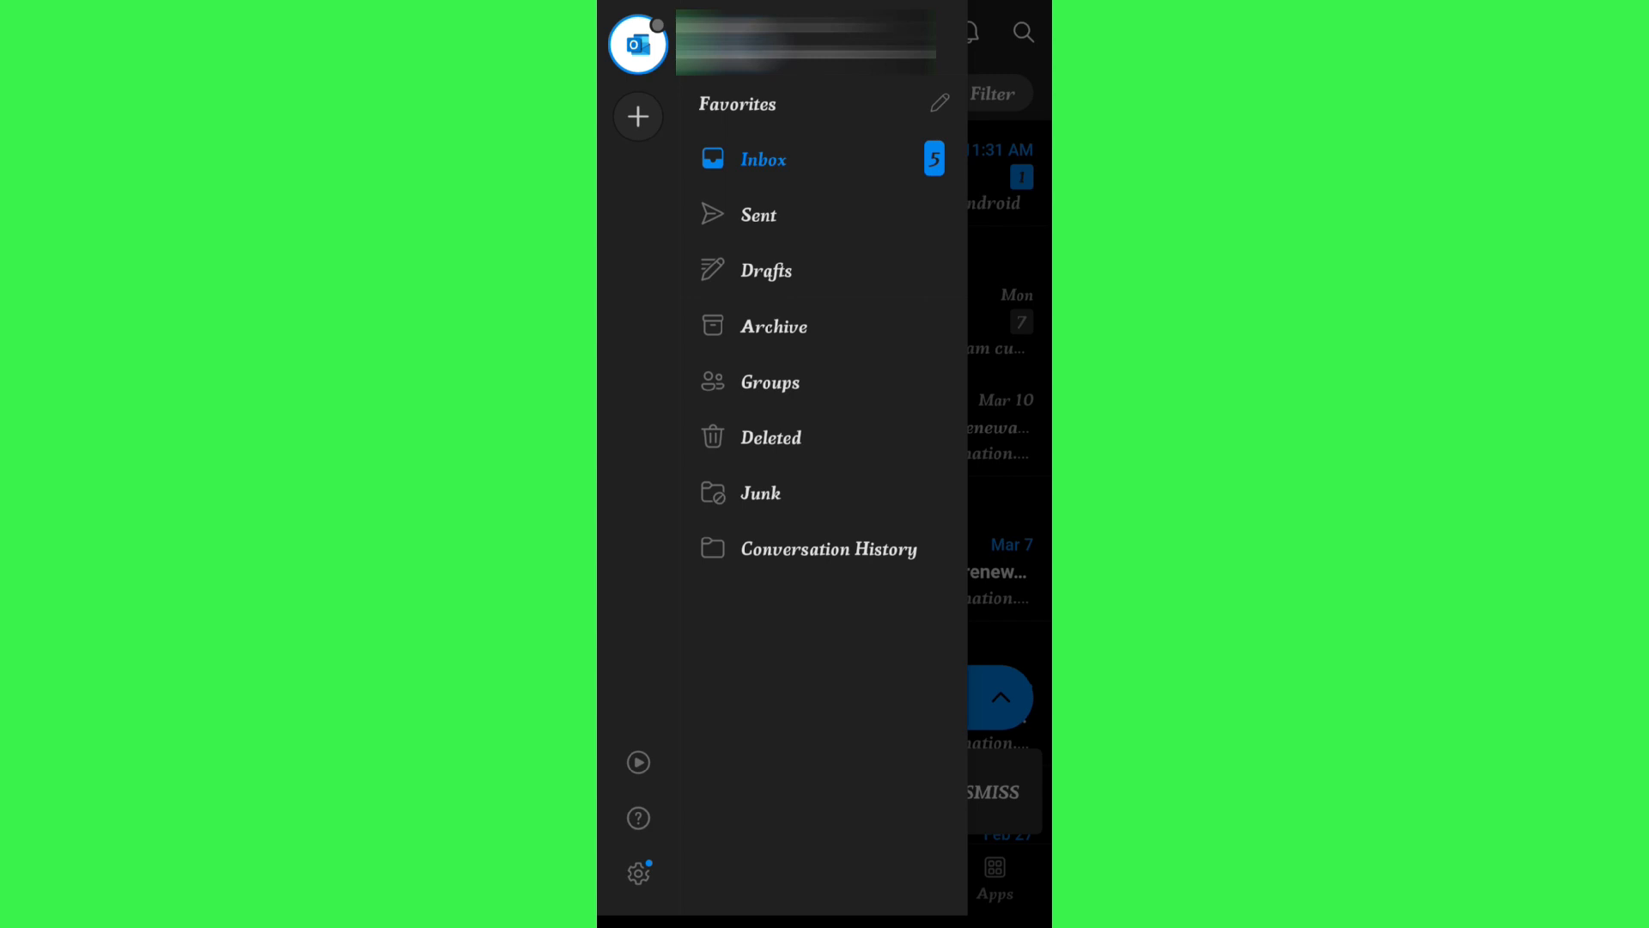
Switch to the Sent folder and open the sent email with subject 'Hi'
left_click(758, 215)
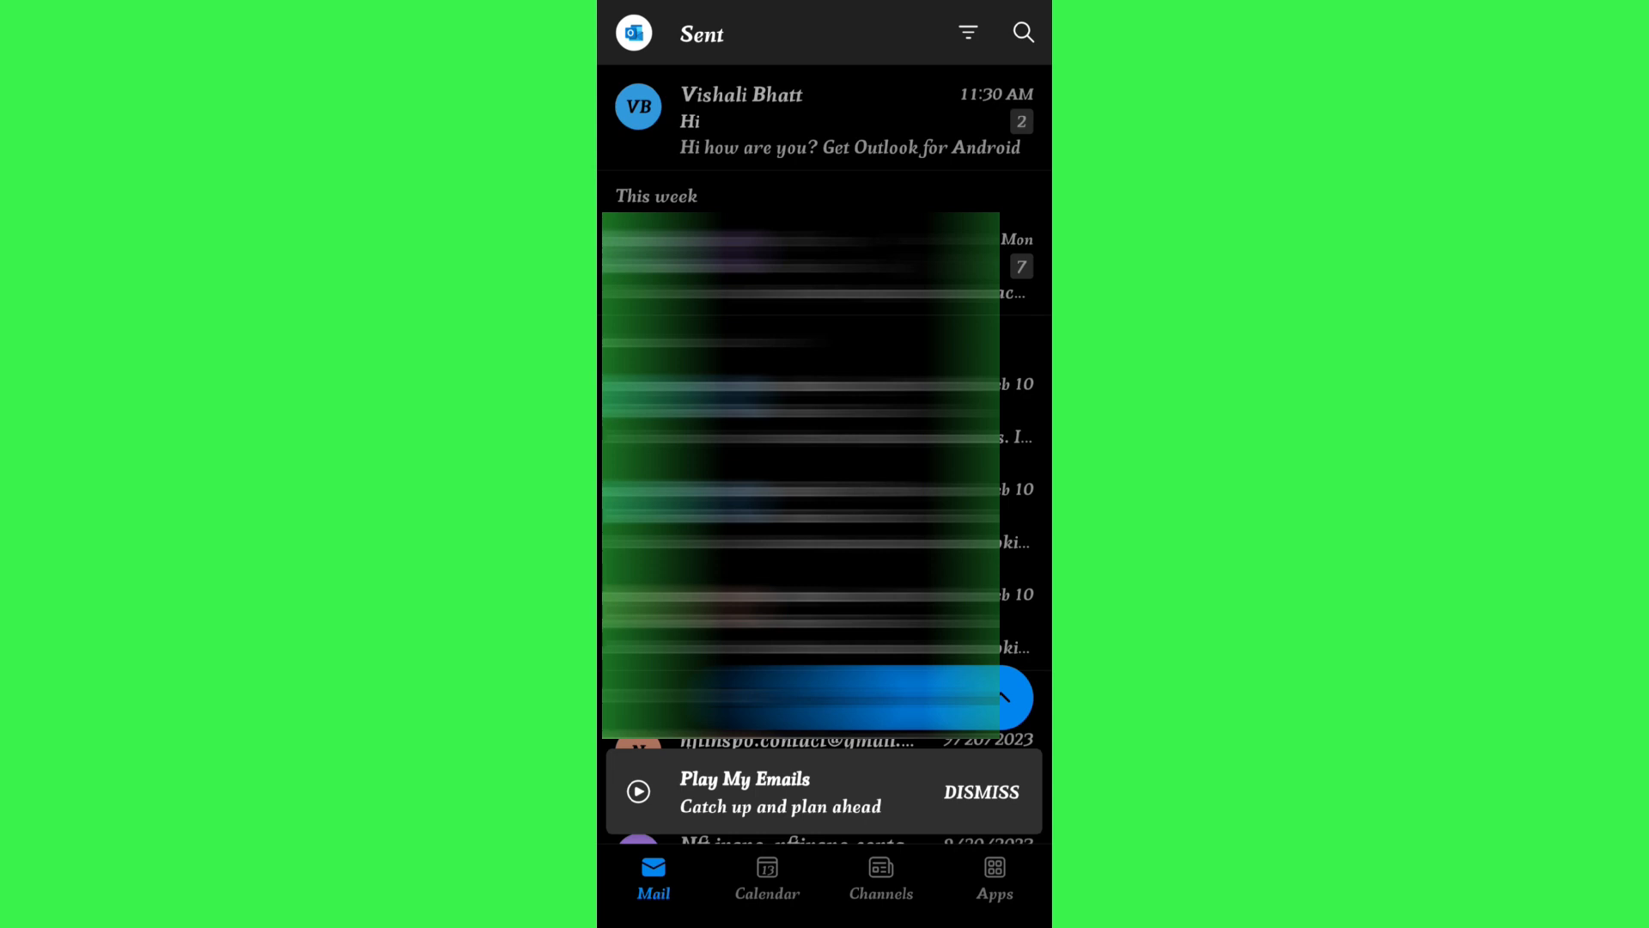
left_click(740, 105)
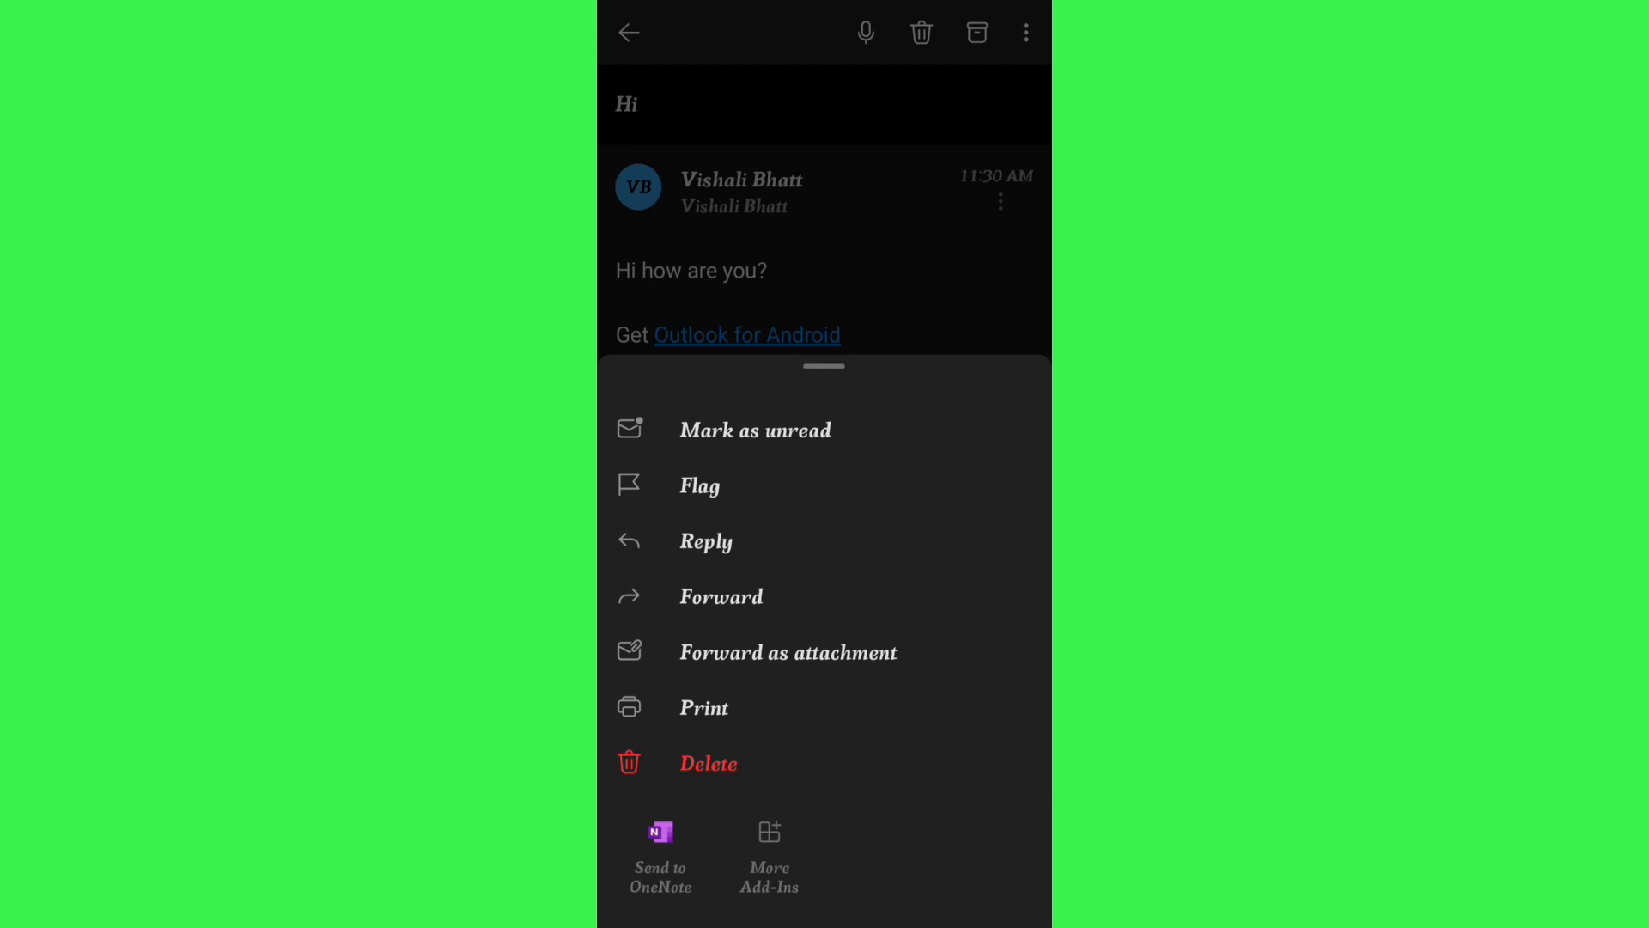
left_click(1025, 33)
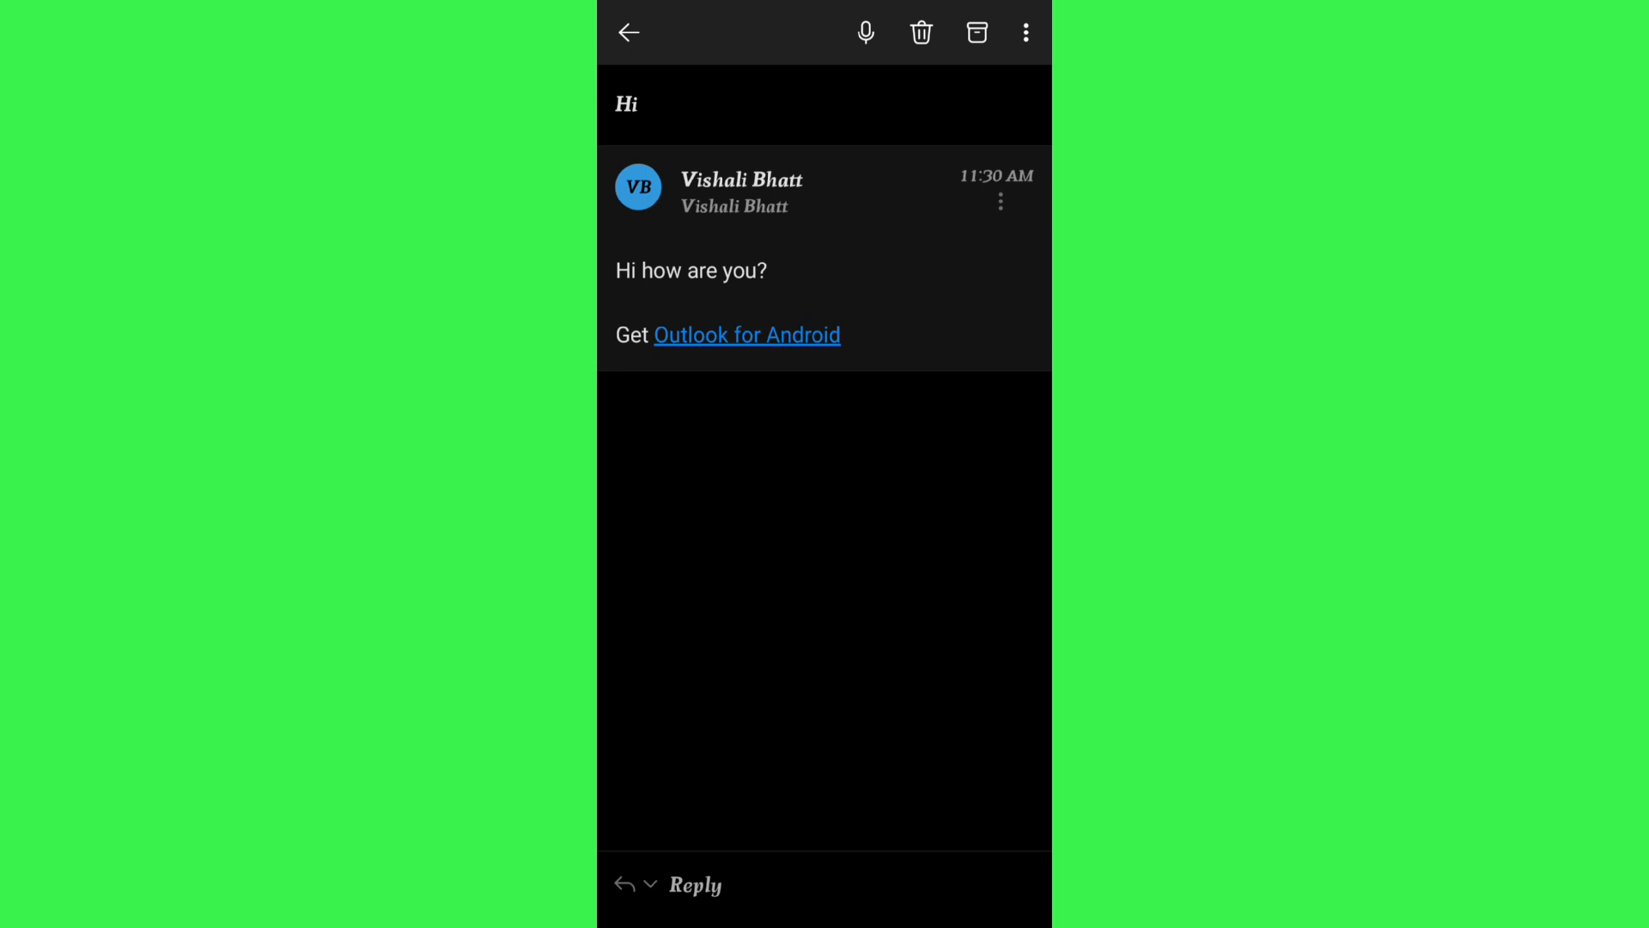
Delete the sent 'Hi' conversation, returning to Sent with the 'Conversation deleted' Undo banner
left_click(921, 32)
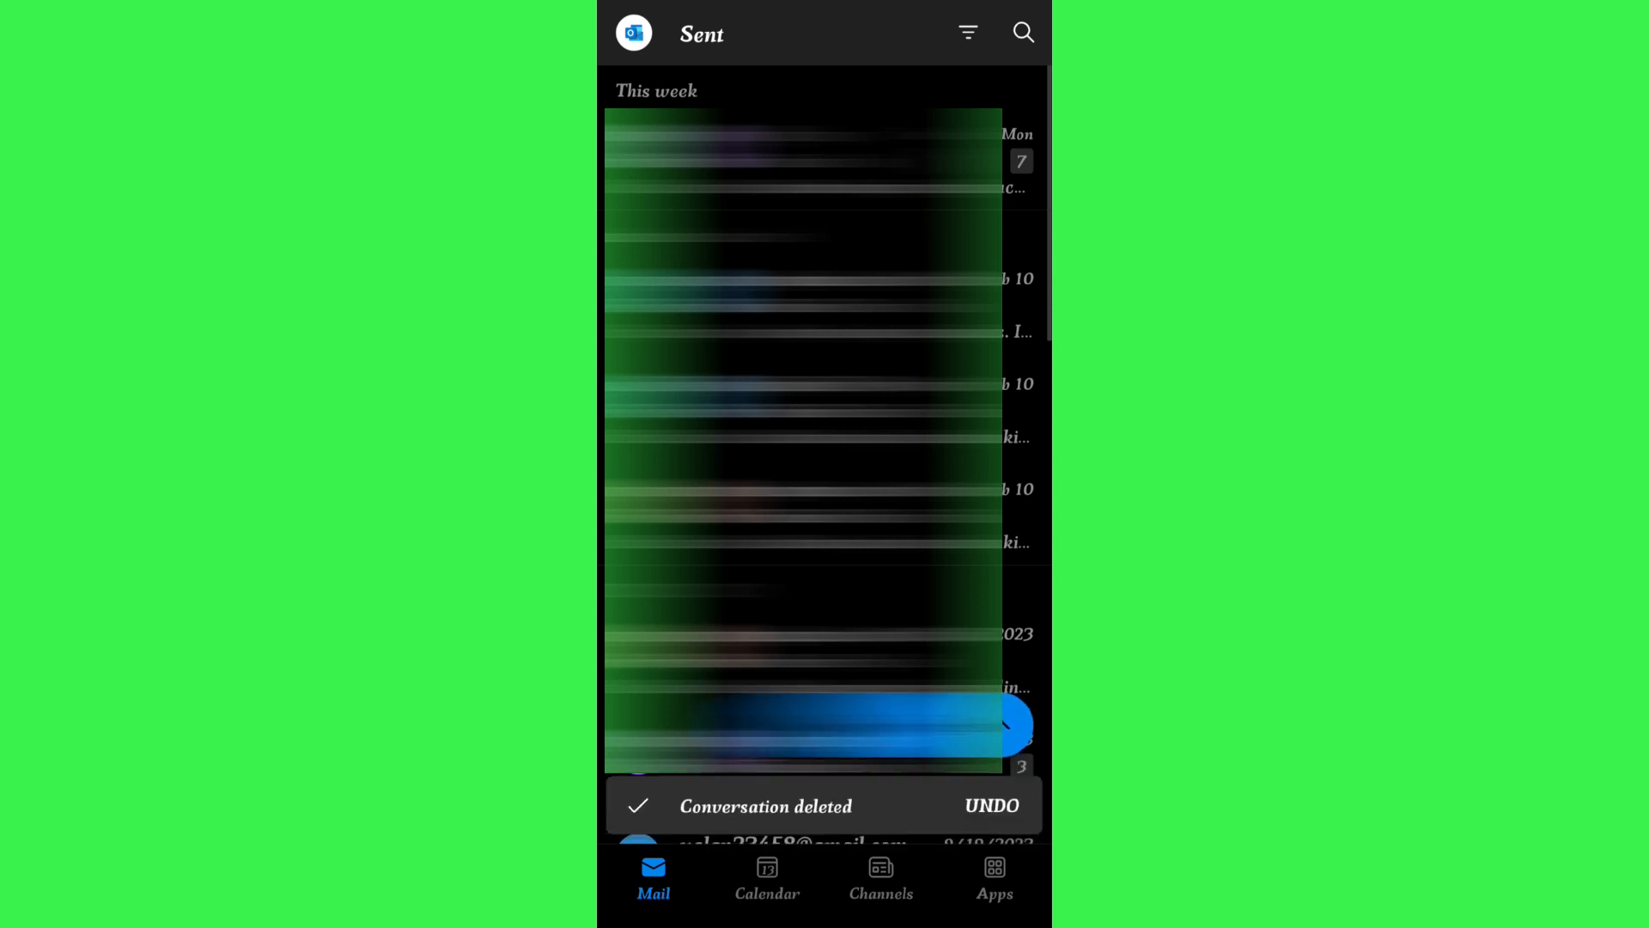